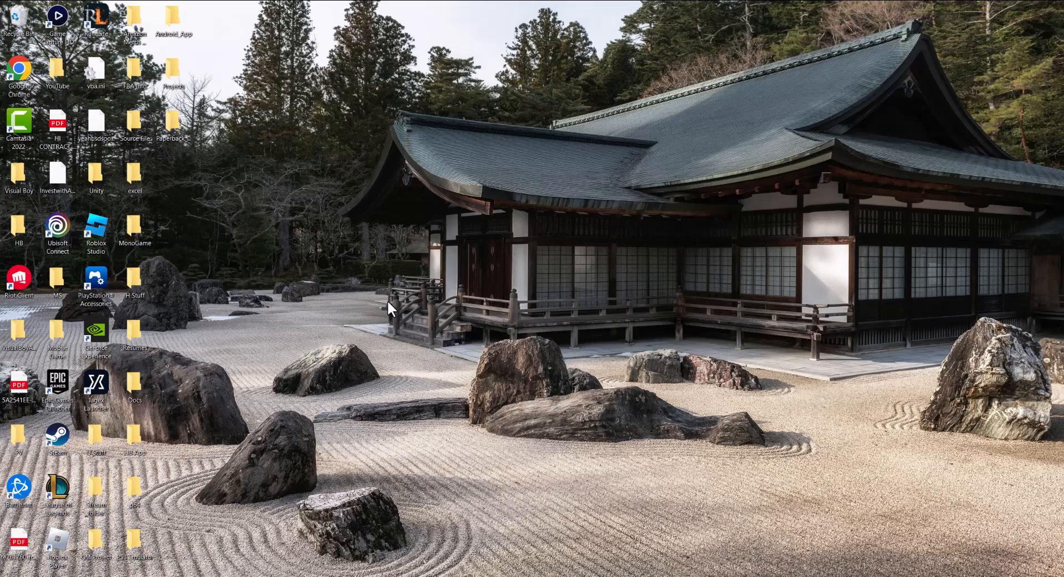
mouse_move(386, 302)
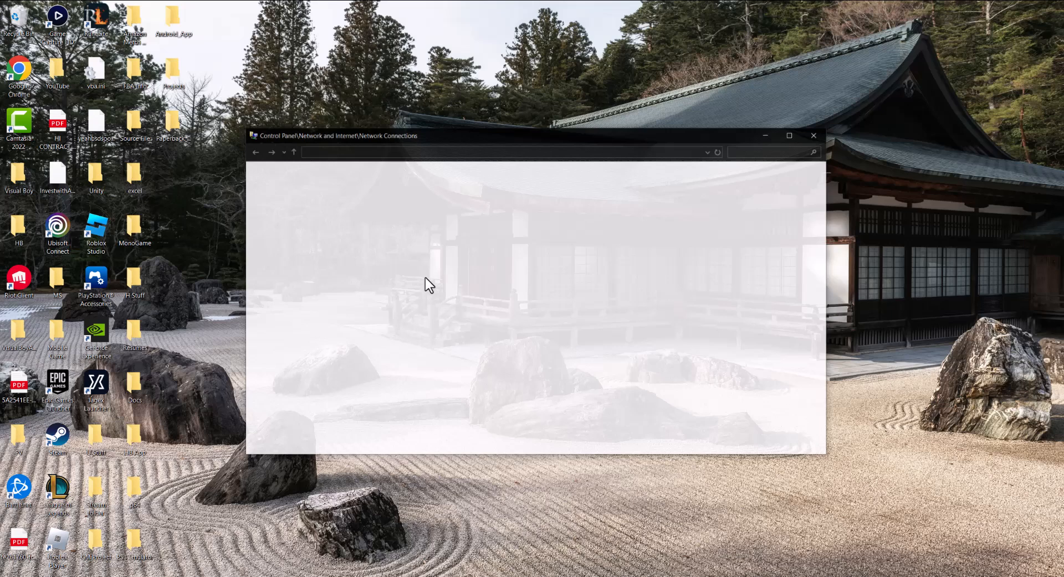
- Bring up the Ethernet adapter's Properties dialog from its right-click menu
right_click(291, 195)
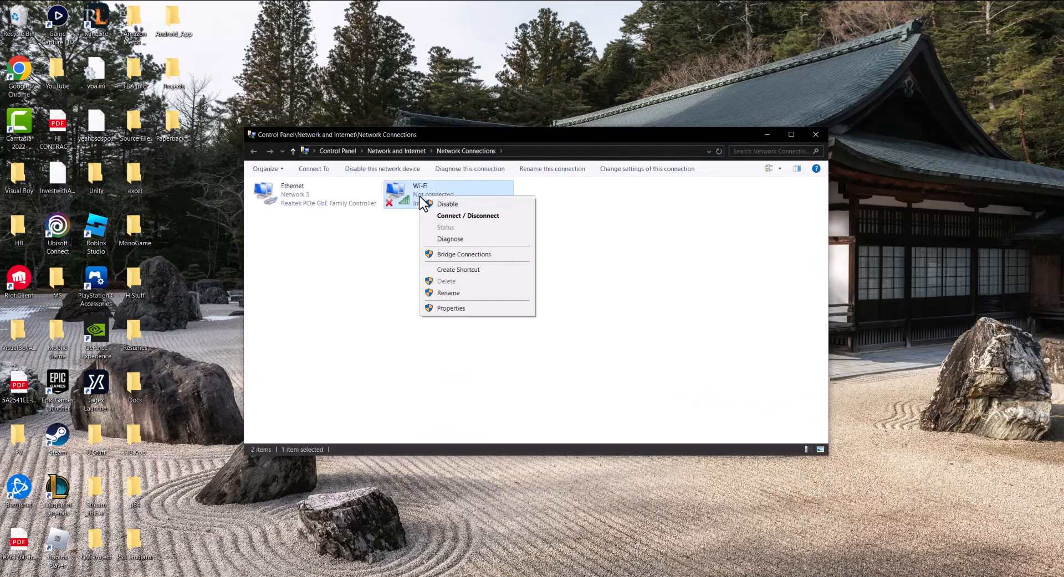
click(316, 194)
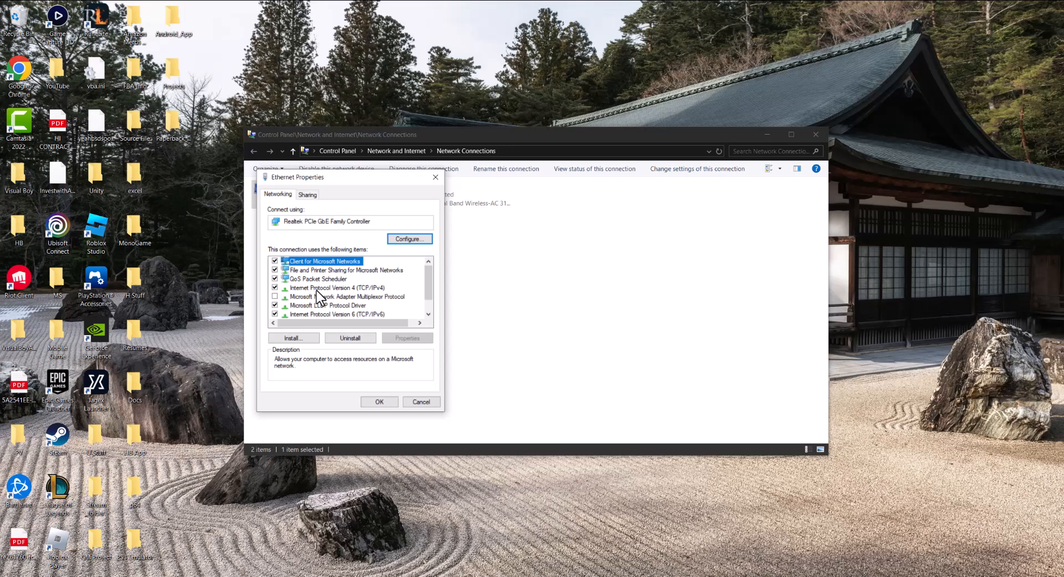
- Set Ethernet's IPv4 DNS servers manually to 1.1.1.1 preferred and 1.0.0.1 alternate, and confirm
click(337, 288)
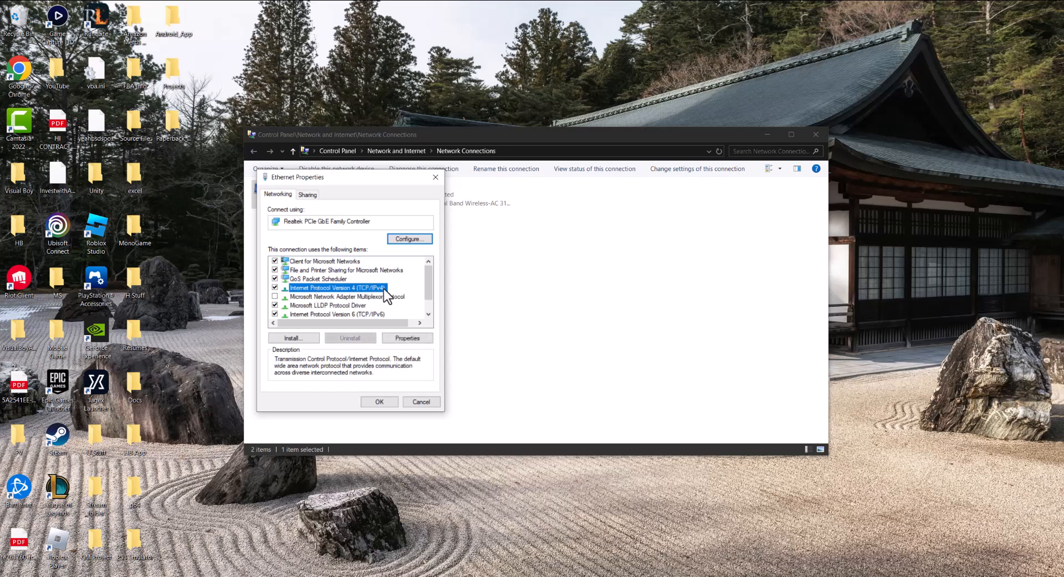
click(407, 338)
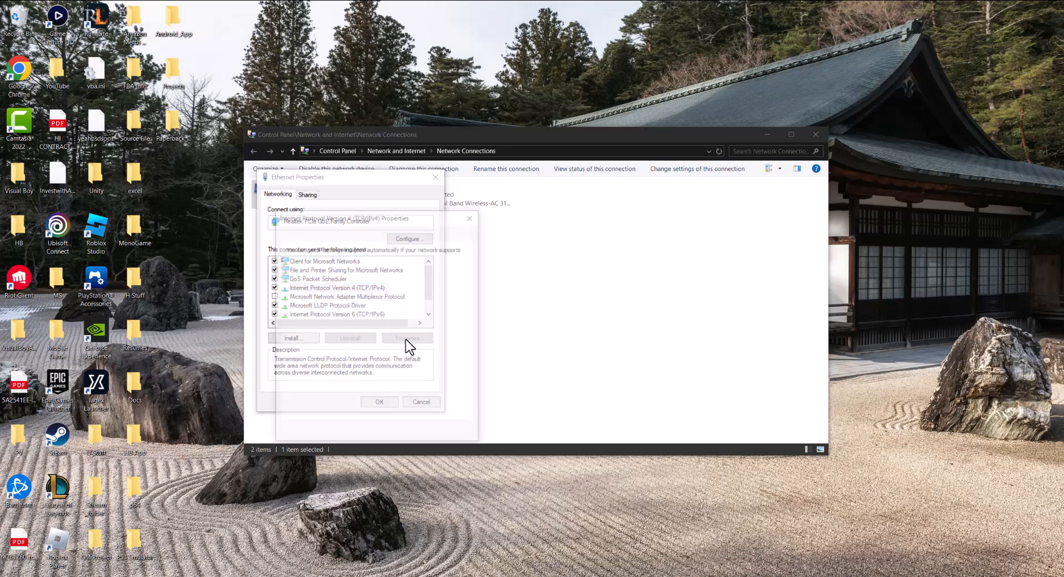
click(406, 338)
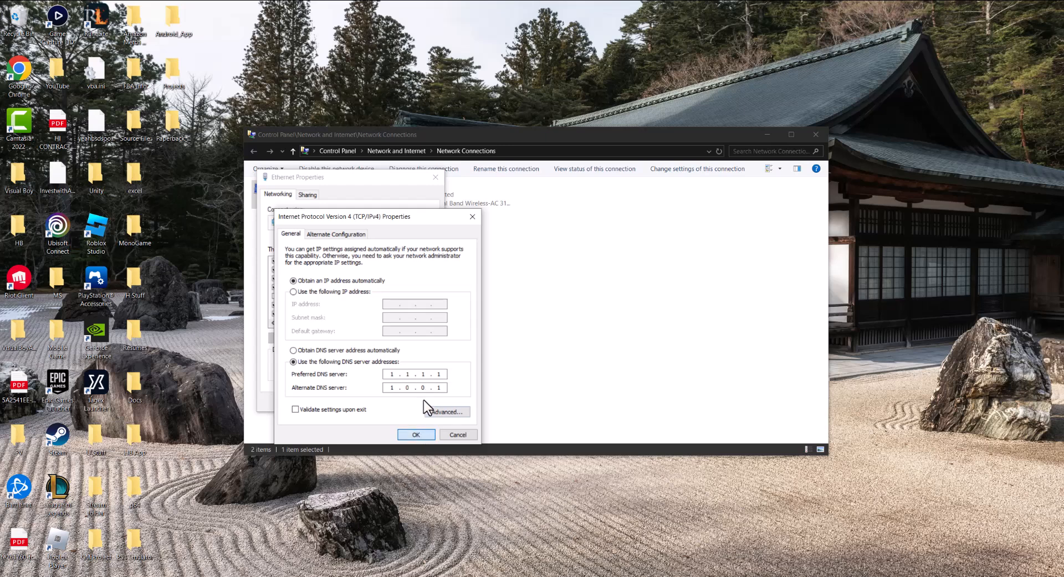
click(416, 435)
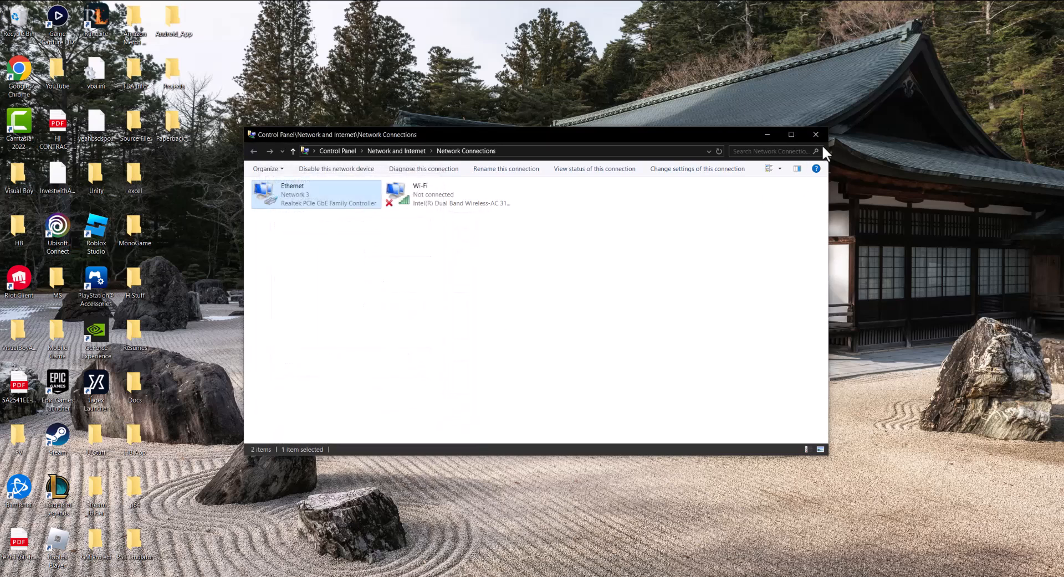
- Close the Network Connections window
click(814, 134)
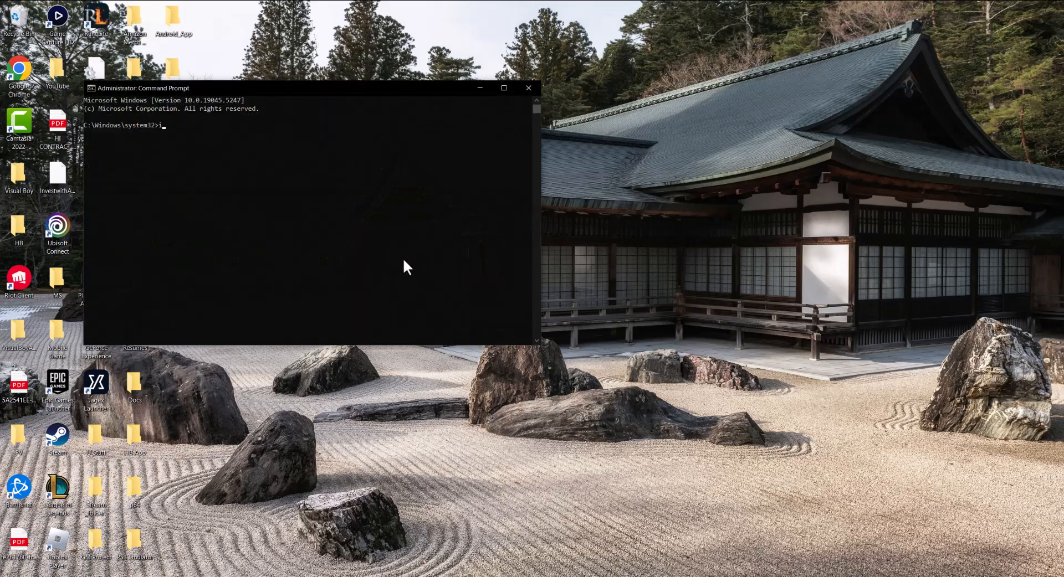
- Flush the DNS resolver cache with ipconfig /flushdns
text(pconfig)
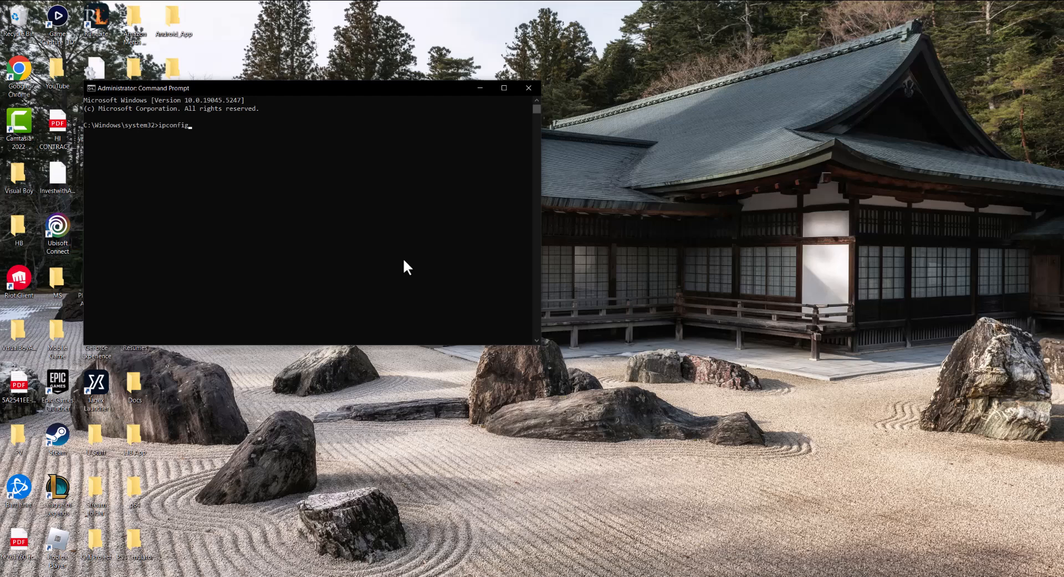
text(/flushdn)
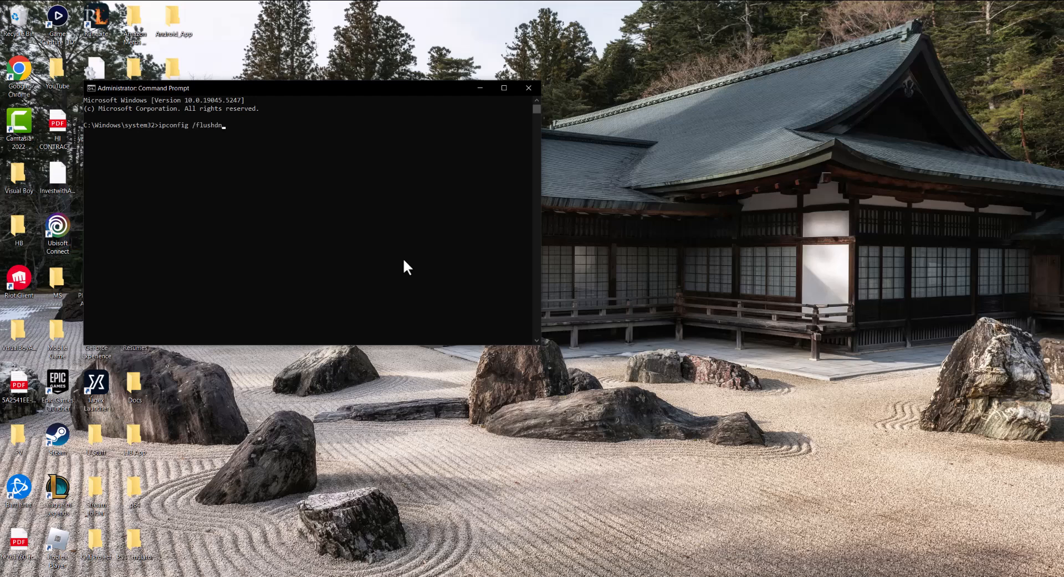
key(enter)
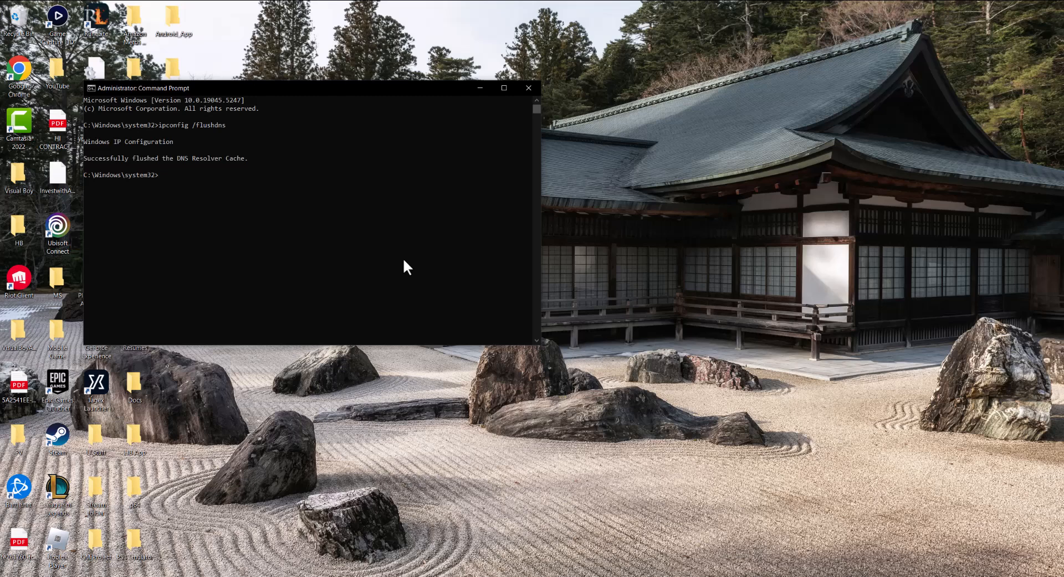